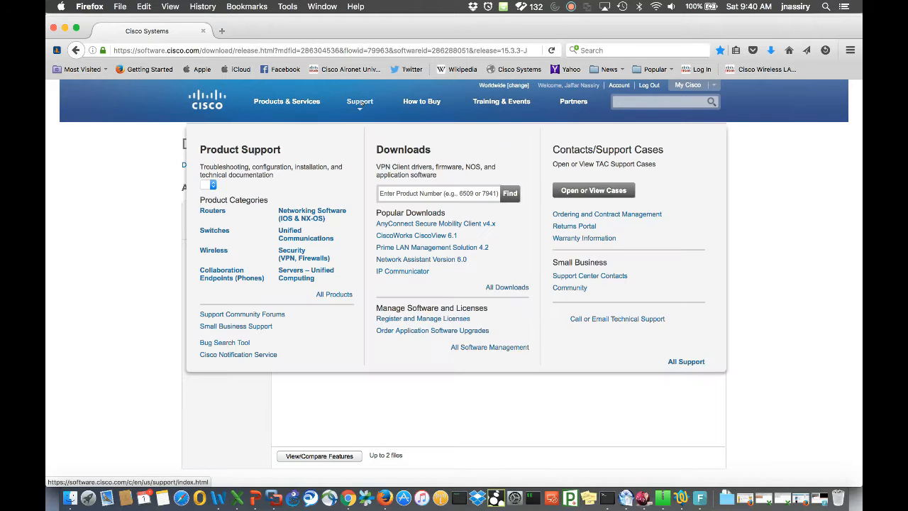
Browse the wireless product categories while the access point boots on the serial console.
click(214, 250)
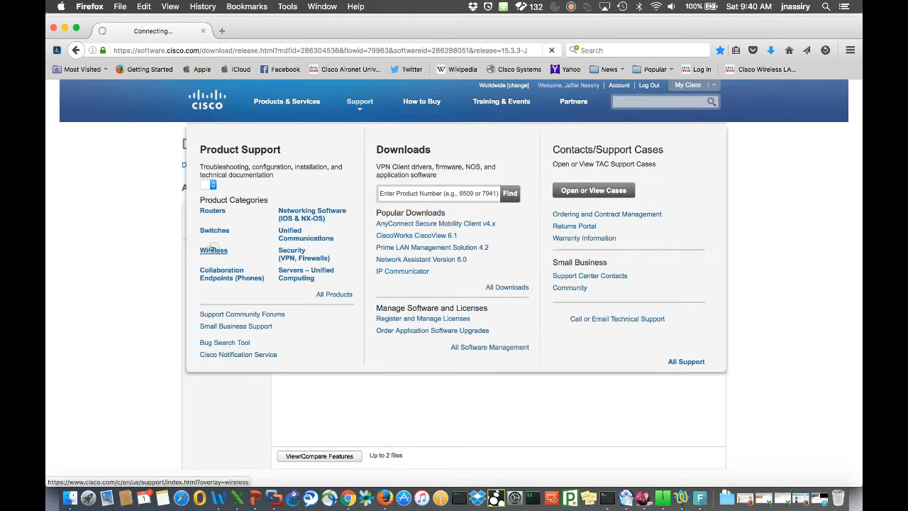
click(214, 250)
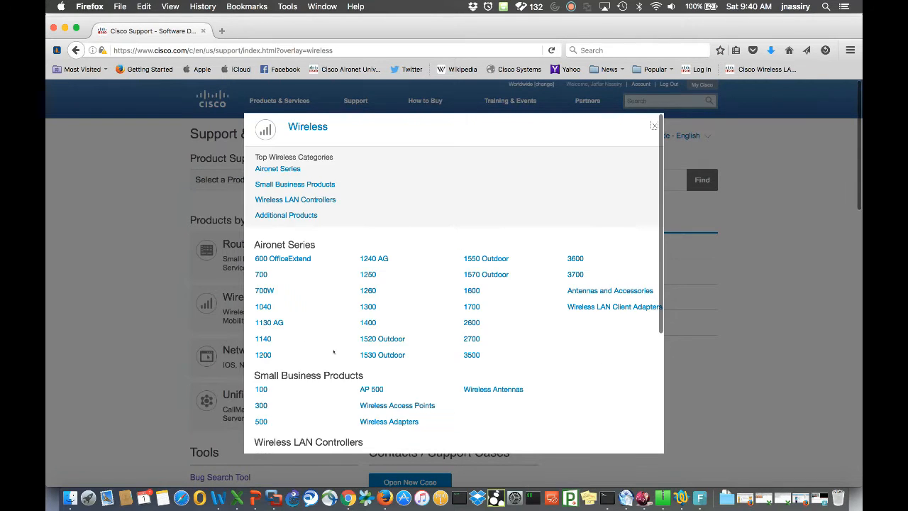
scroll(down, 3)
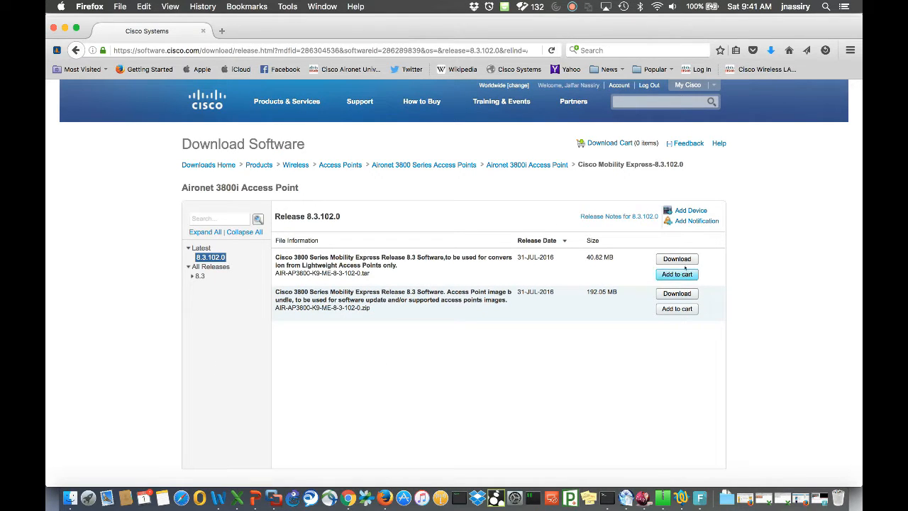
mouse_move(677, 258)
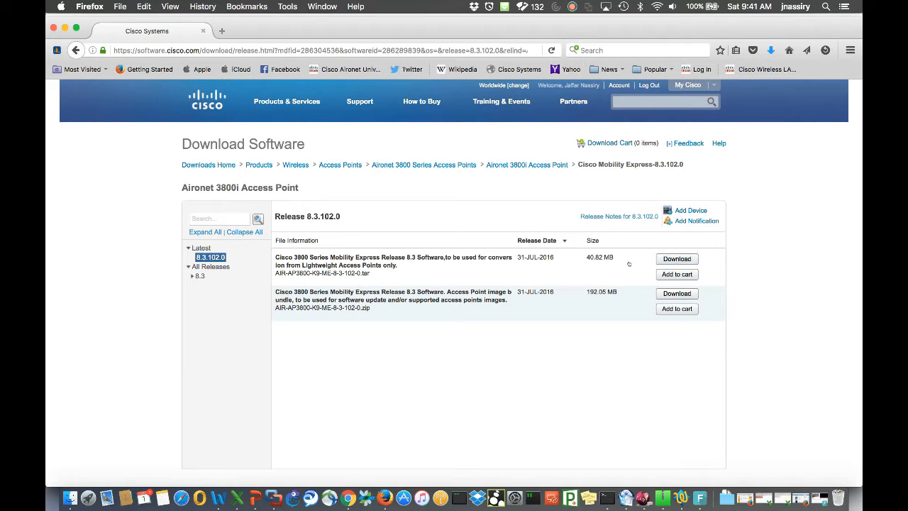
click(677, 258)
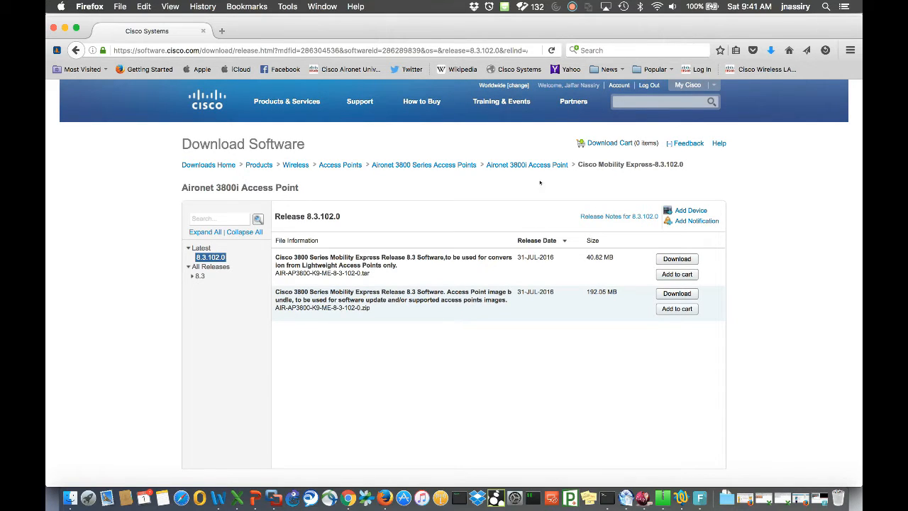
Return to the Aironet 3800i software types and open the Lightweight AP Software downloads.
click(526, 164)
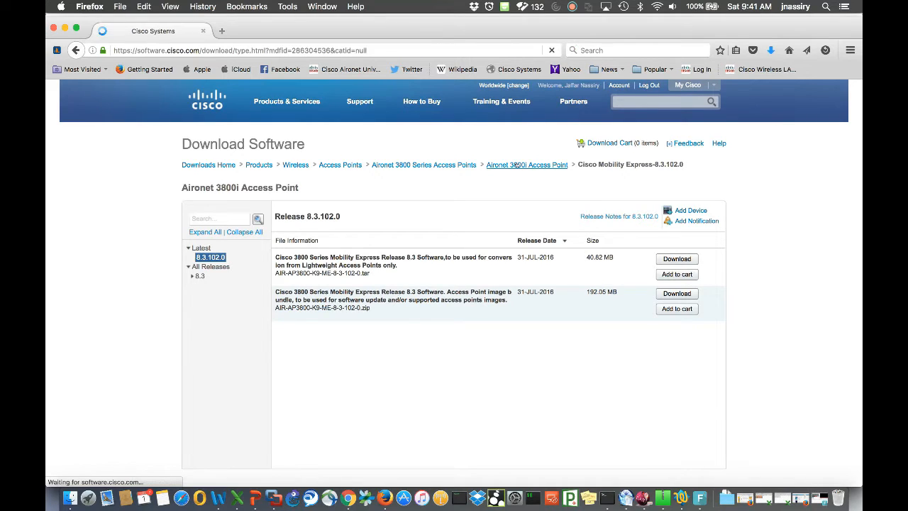
click(526, 164)
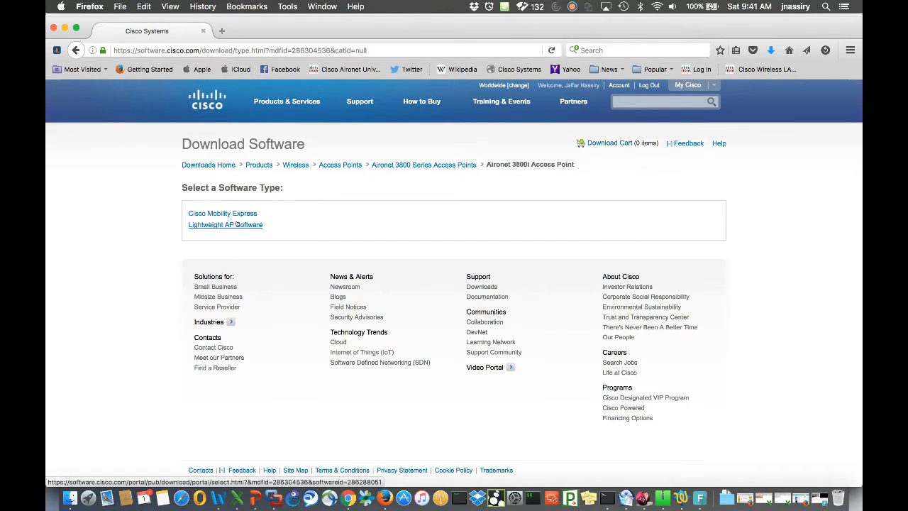
click(225, 224)
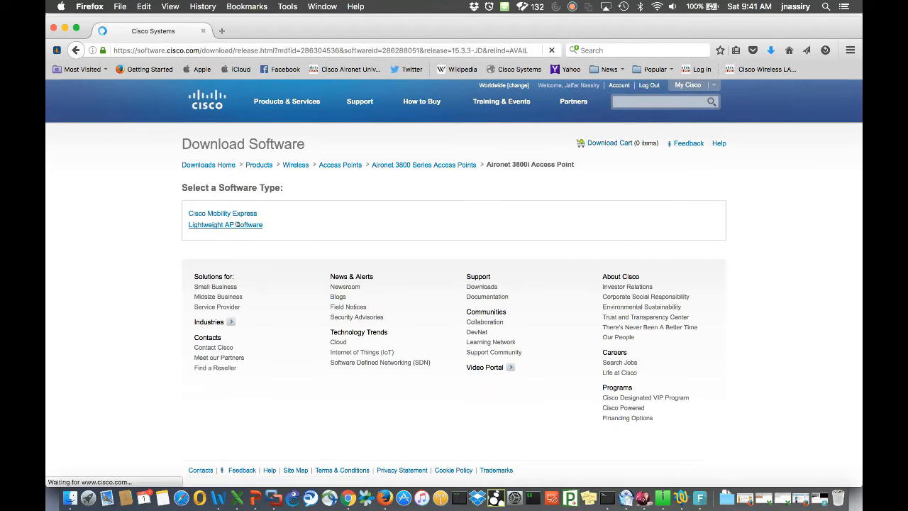
click(225, 225)
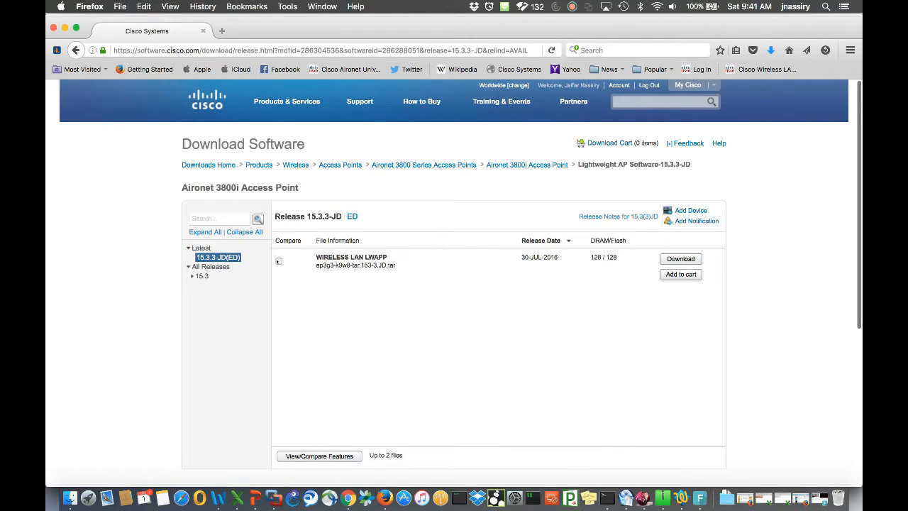
click(279, 260)
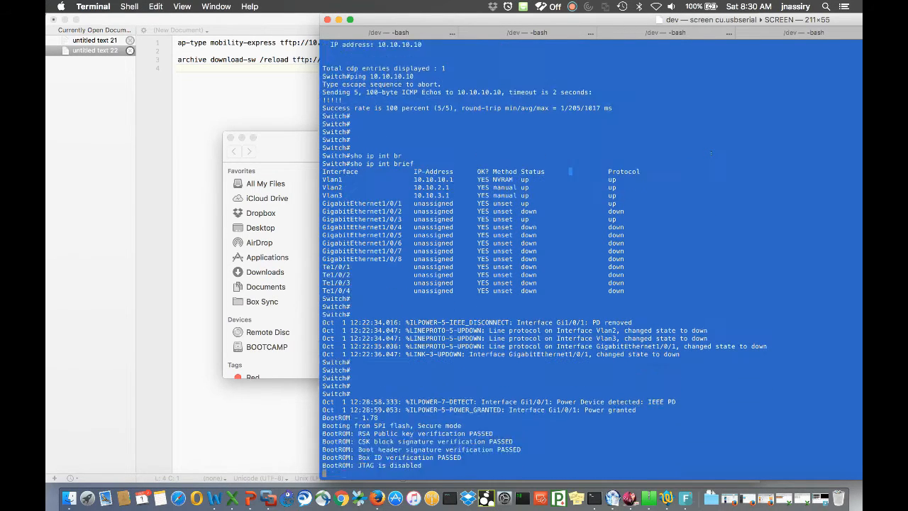
Scroll the boot output as the AP generates SSH keys and waits for an uplink IP.
scroll(down, 3)
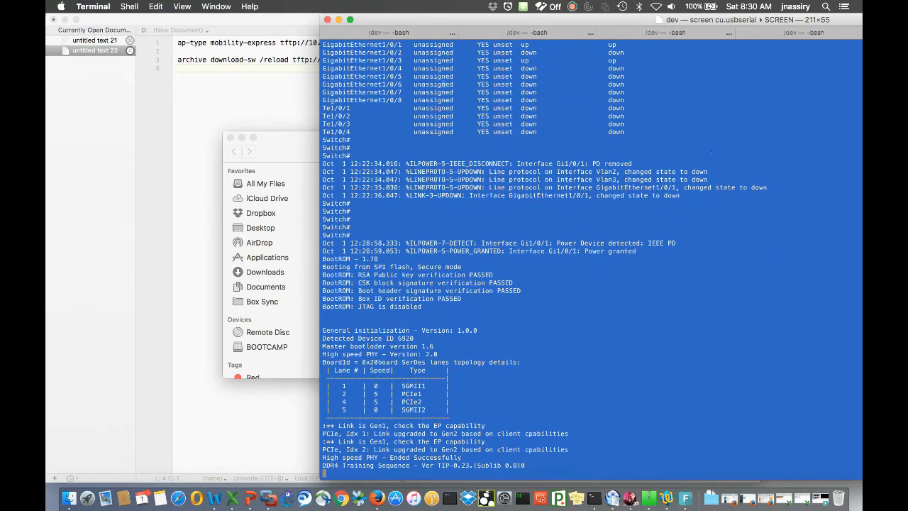
scroll(down, 3)
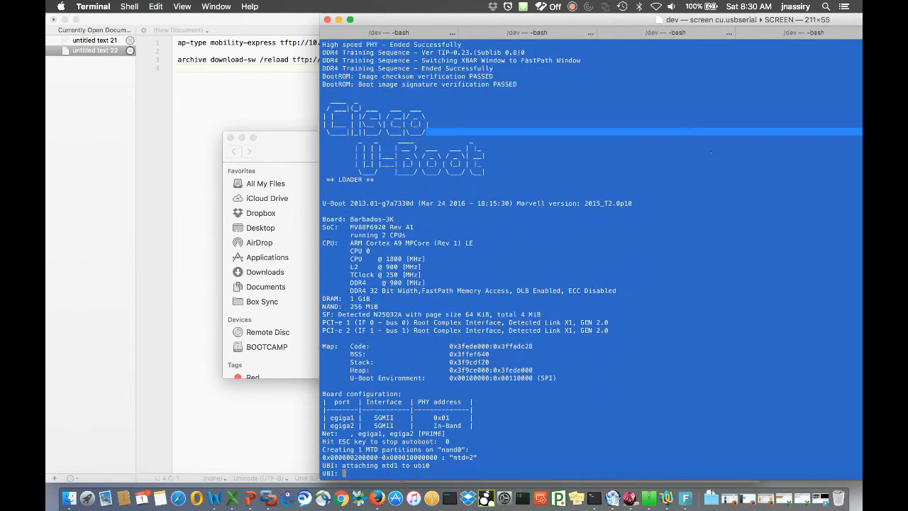
scroll(down, 3)
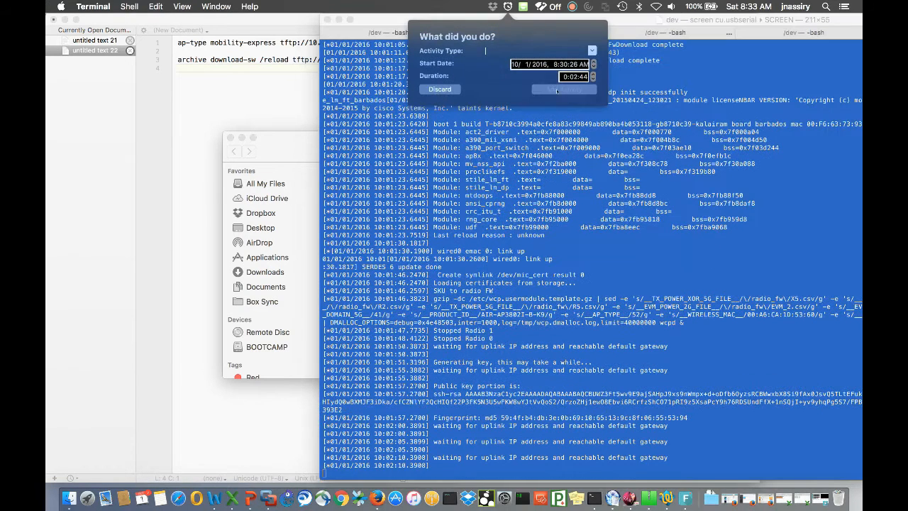
Log in as cisco with enable access and run sho capwap ip config, showing AP software 8.2.111.0.
click(439, 88)
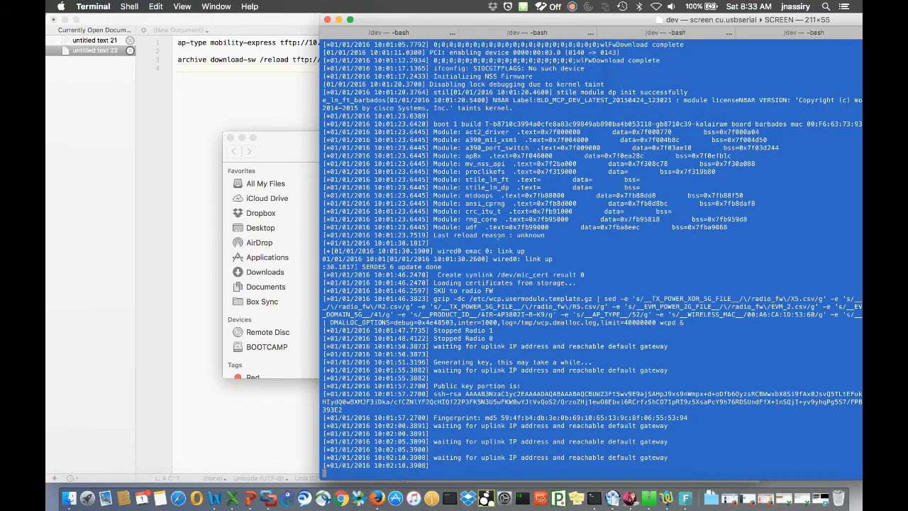
text(cisco)
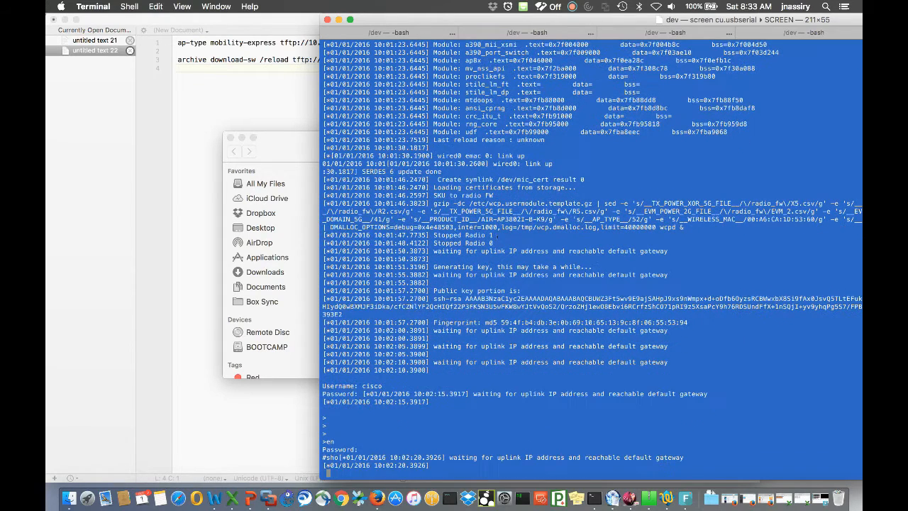
text(sho capwap ip config)
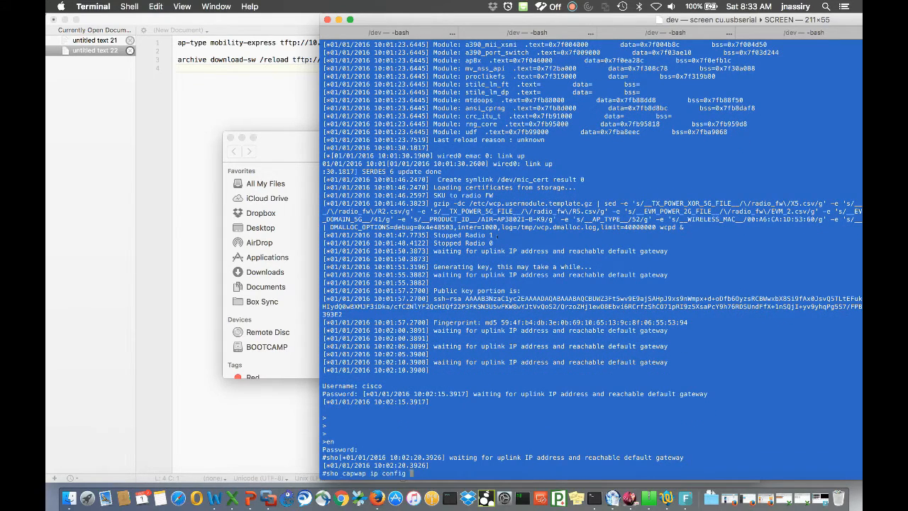
key(Return)
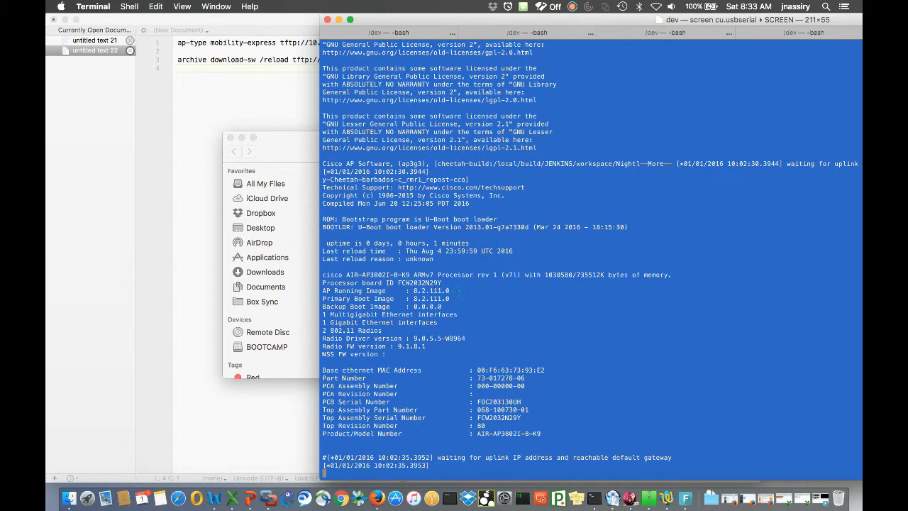
scroll(down, 3)
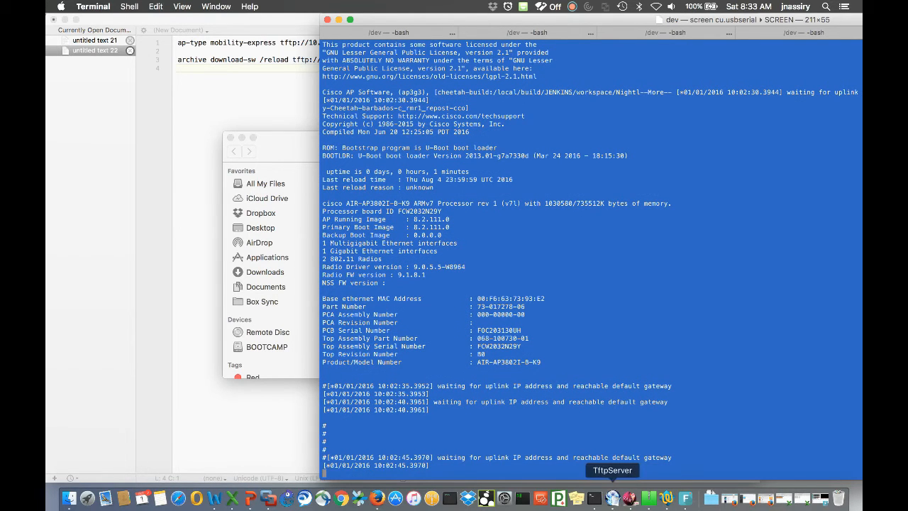
Select the archive download-sw /reload command line in the TextWrangler notes.
click(611, 470)
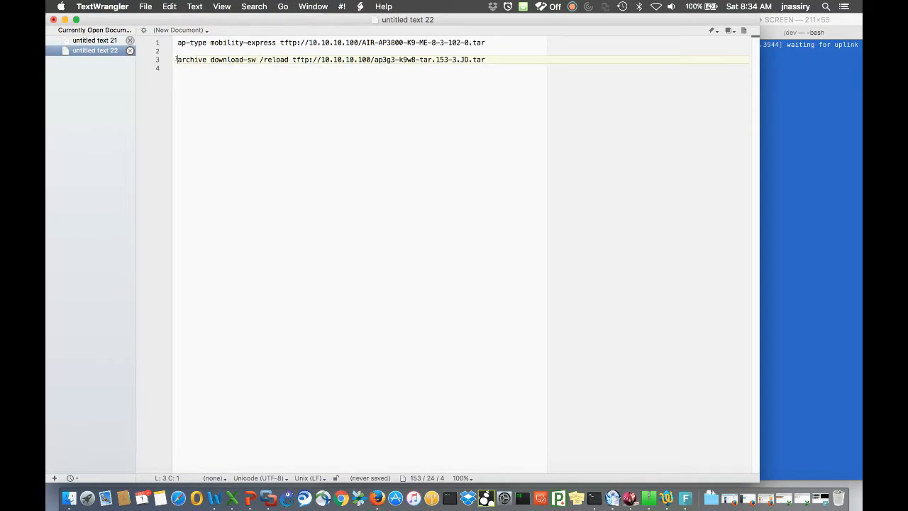
triple_click(330, 58)
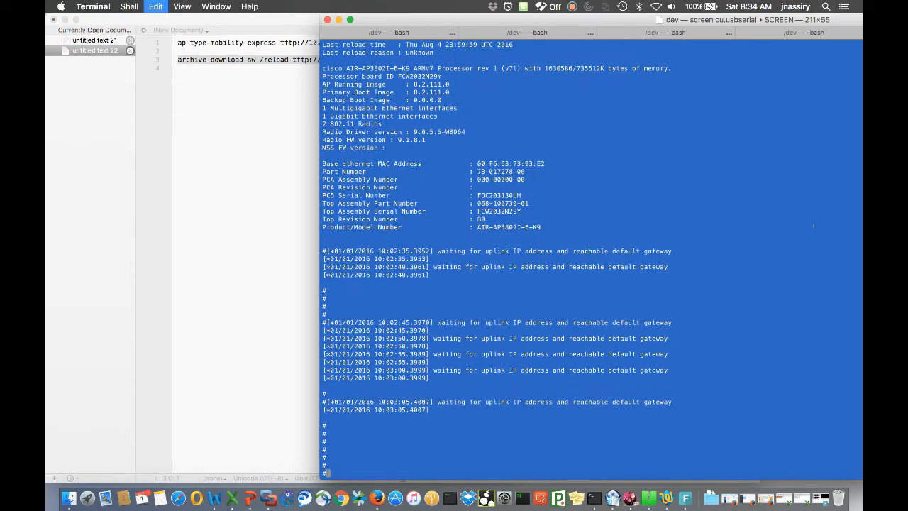
Run the archive download-sw 153-3.JD command, set IP 10.10.10.10/255.255.255.0 gateway 10.10.10.1, and ping 10.10.10.1.
text(archive download-sw /reload tftp://10.10.10.100/ap3g3-k9w8-tar.153-3.JD.tar)
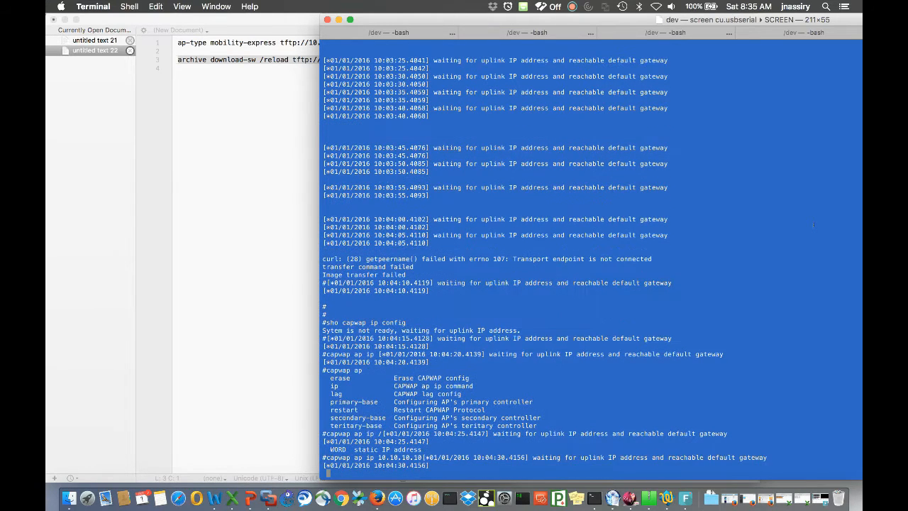
text(255.255.255.0)
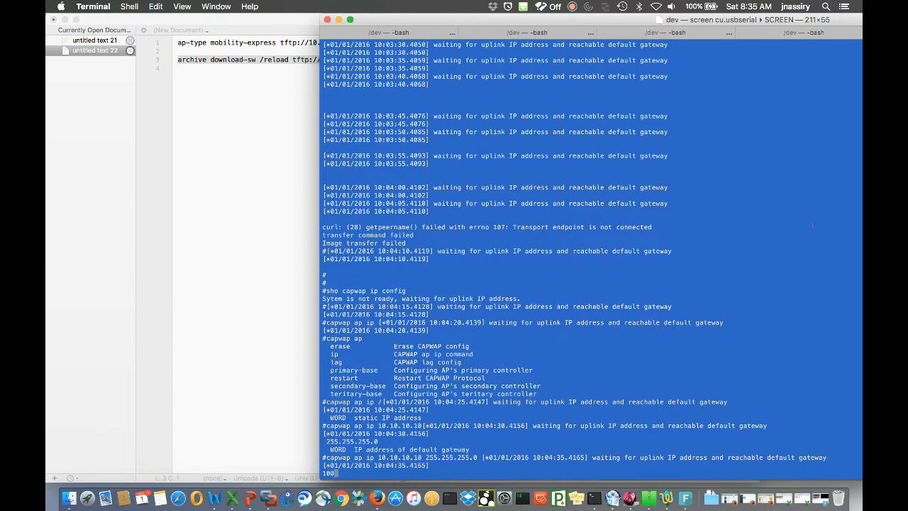
text(10.10.10.1)
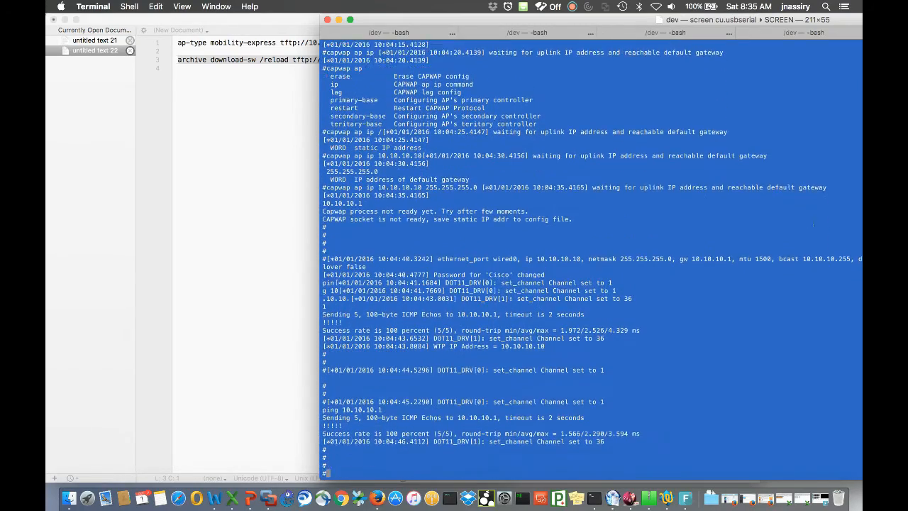
Re-enter capwap ap ip 10.10.10.10 255.255.255.0 10.10.10.1 so the image download reloads to 8.3.102.0.
text(capwap ap ip 10.10.10.10 255.255.255.0 10.10.10.1)
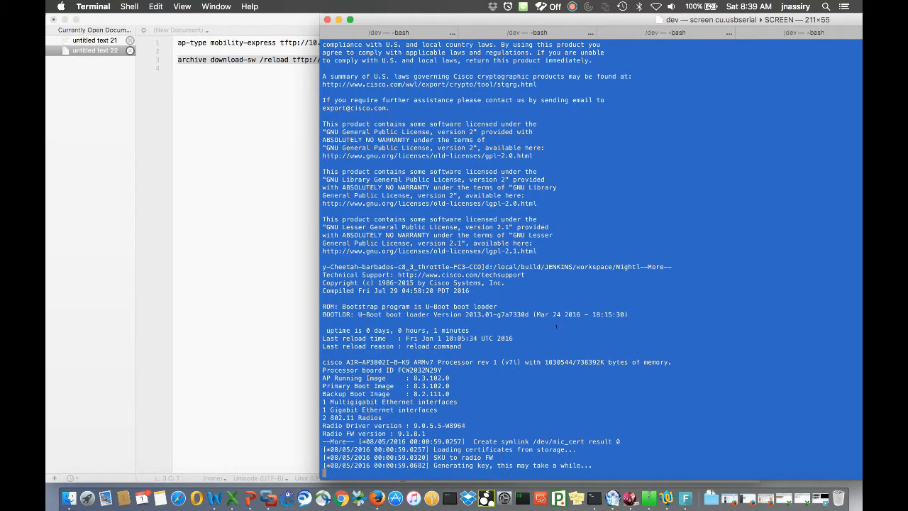
Run ap-type mobility-express with the AIR-AP3800-K9-ME-8-3-102-0.tar image and let the AP reboot.
double_click(431, 377)
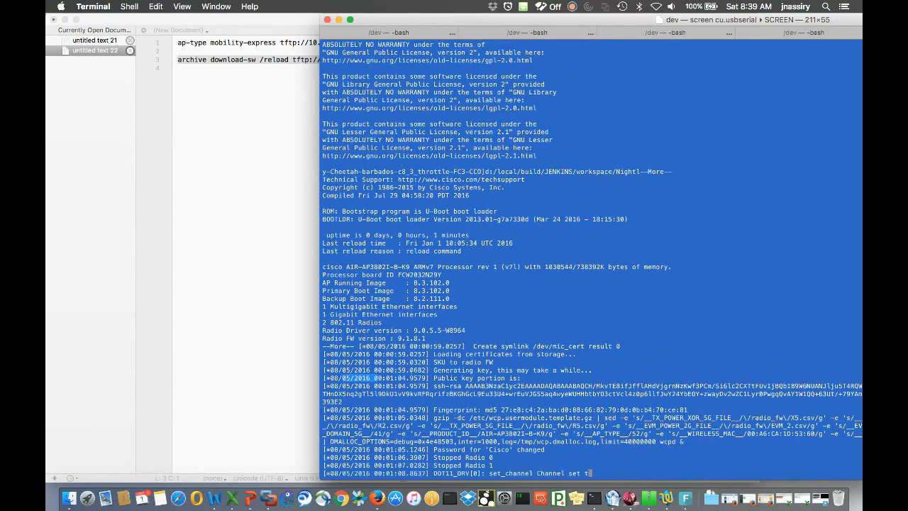
scroll(down, 3)
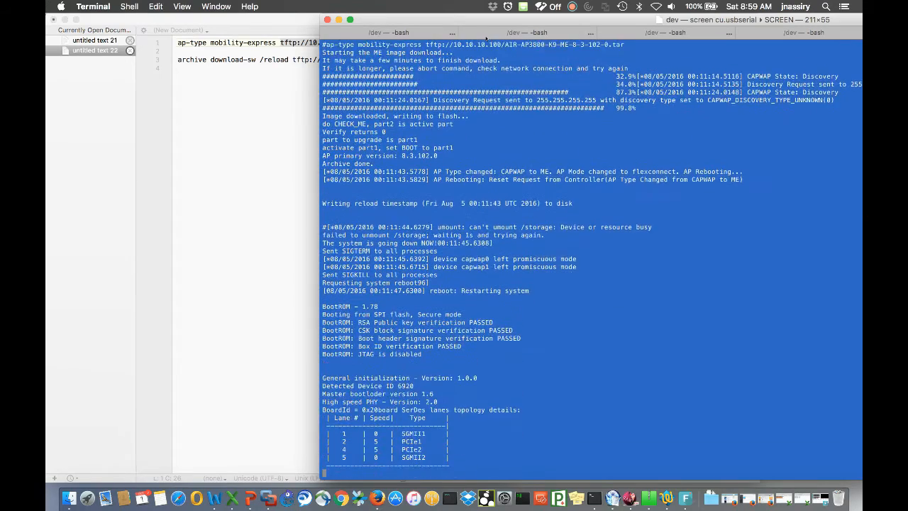
Follow the reboot output as static IP 10.10.10.11 with gateway 10.10.10.1 is applied.
scroll(down, 3)
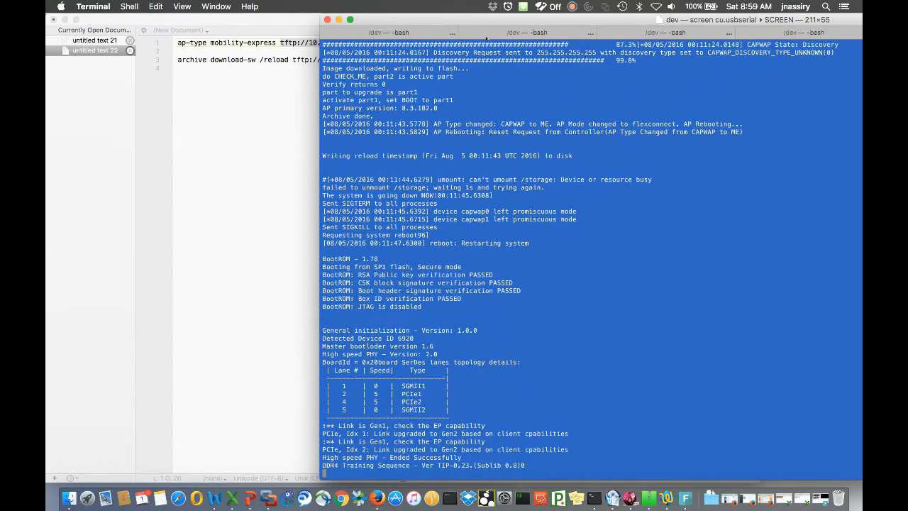
scroll(down, 3)
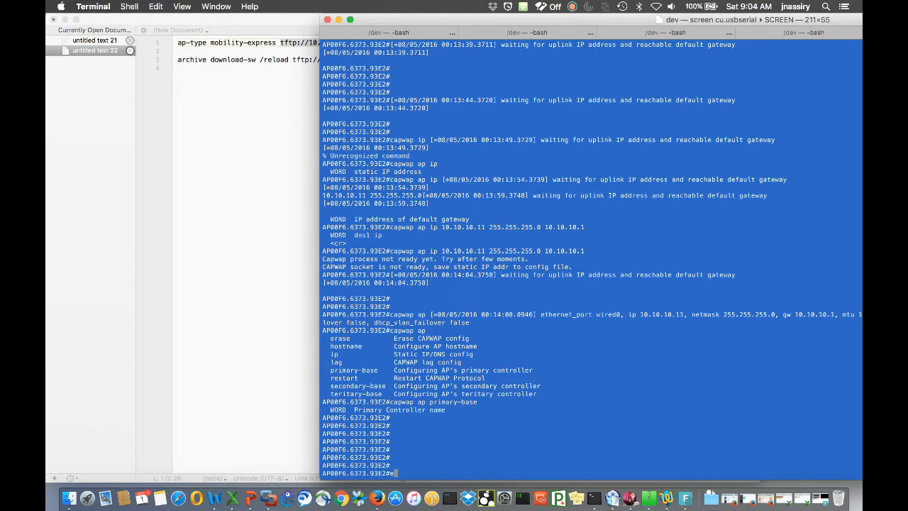
End autoinstall to start the setup wizard, naming the controller 3800-WLC with timezone index 8.
scroll(down, 3)
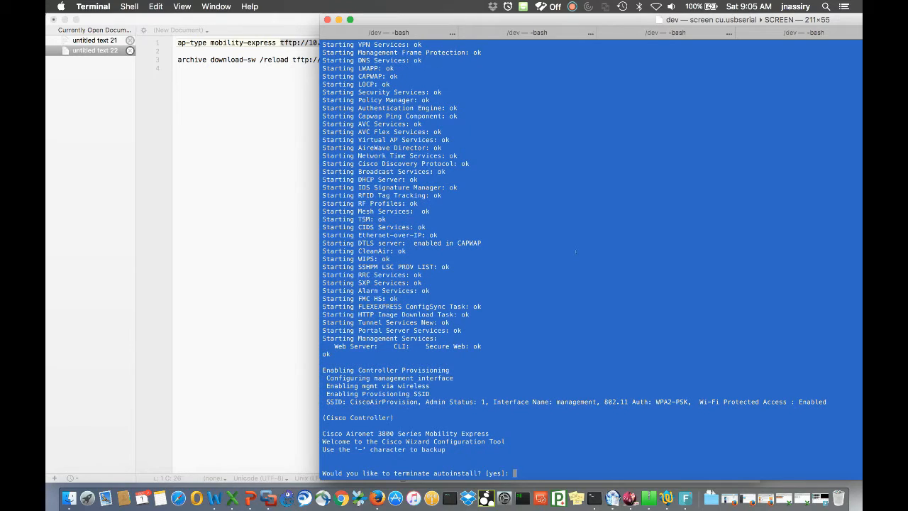
key(enter)
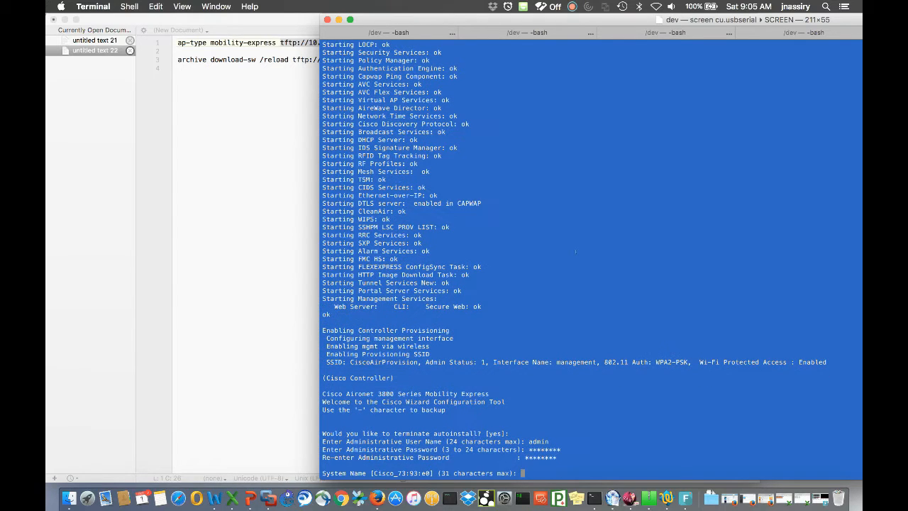
text(3800-WLC)
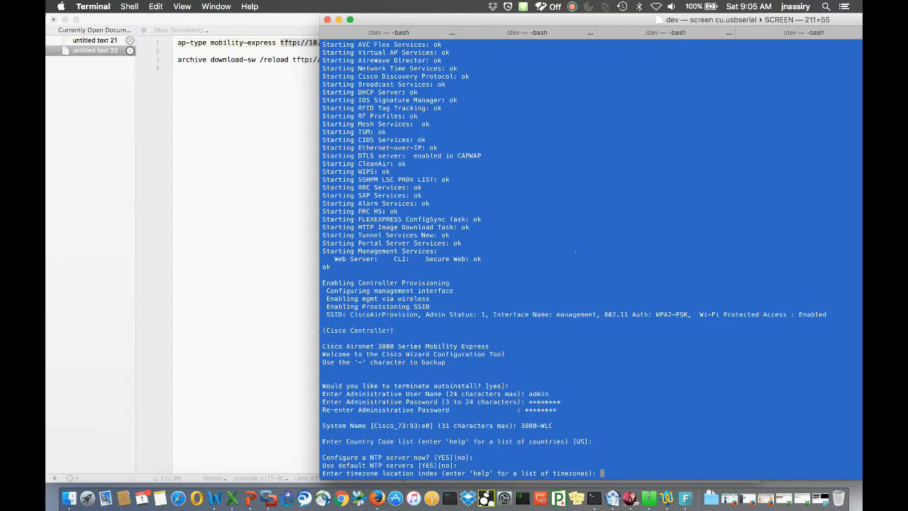
text(8)
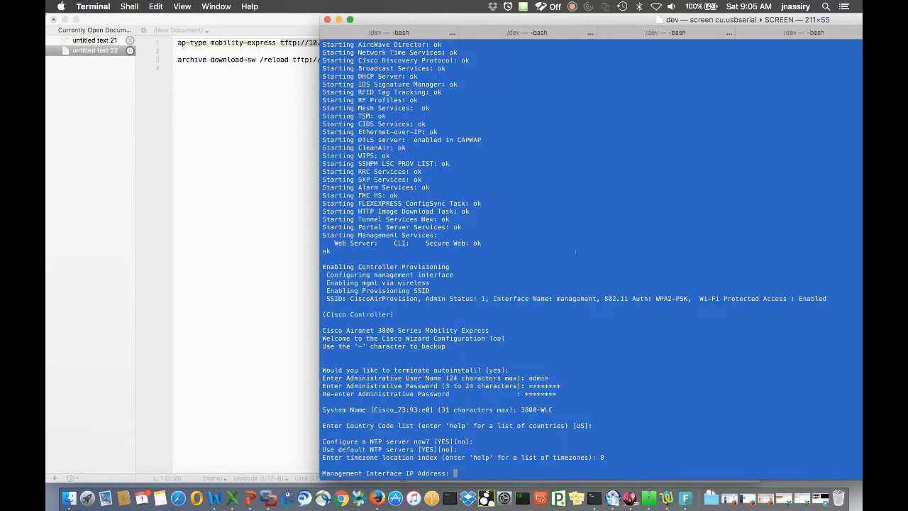
Give the management interface IP 10.10.10.10 with netmask 255.255.255.0 and router 10.10.10.1.
text(10.10.10.10)
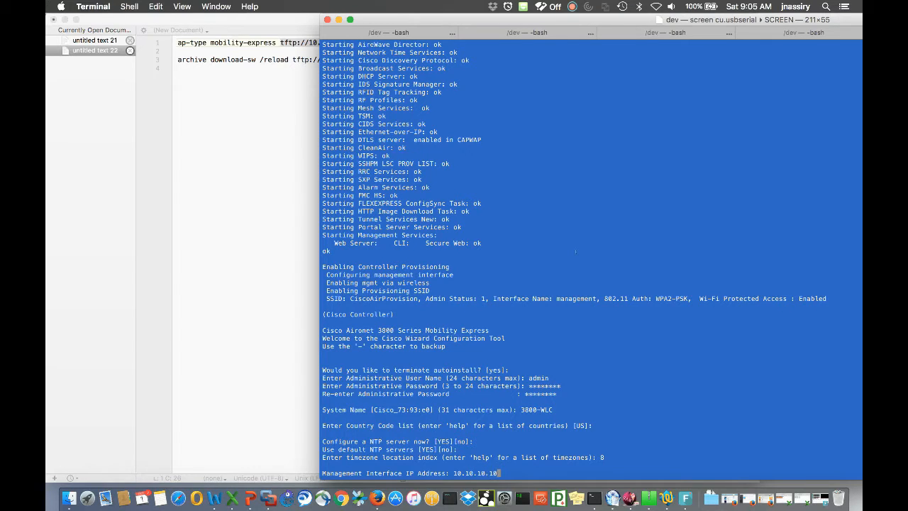
key(enter)
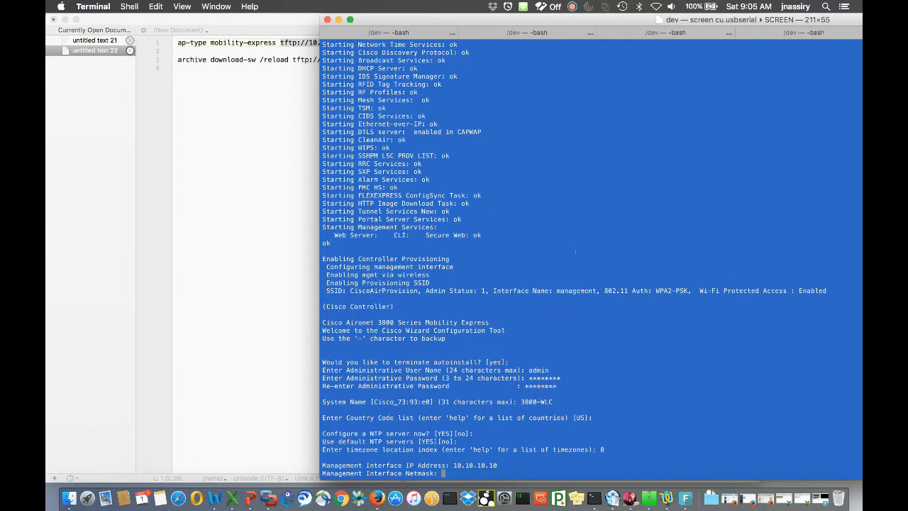
text(255.255.255.0)
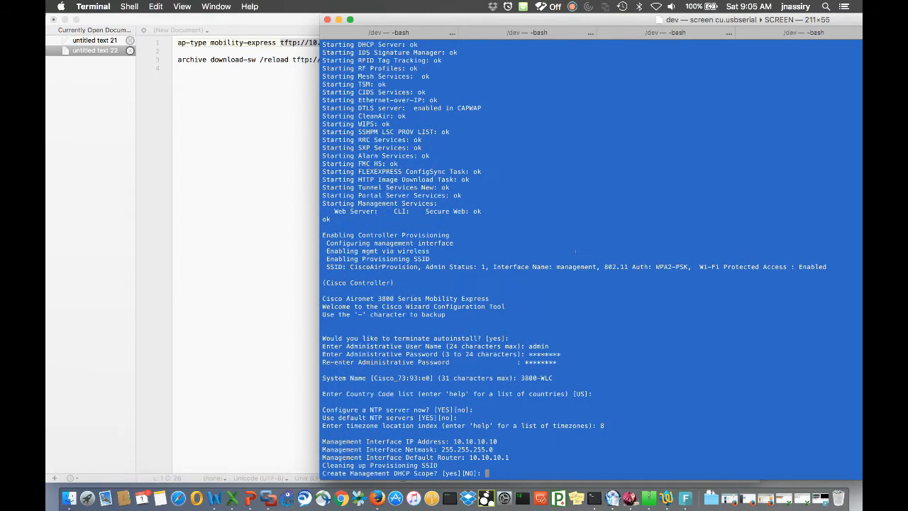
Decline the management DHCP scope and create employee network Test1 on VLAN 2.
key(Return)
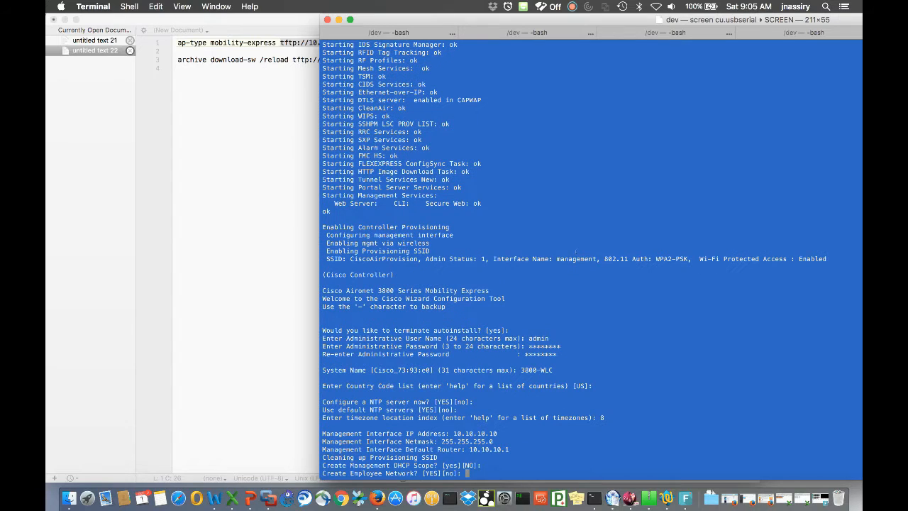
text(Tes)
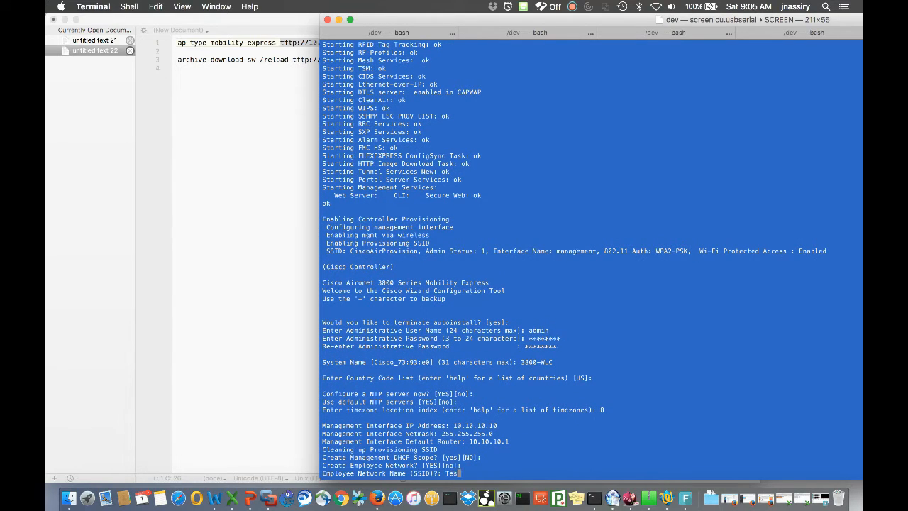
key(enter)
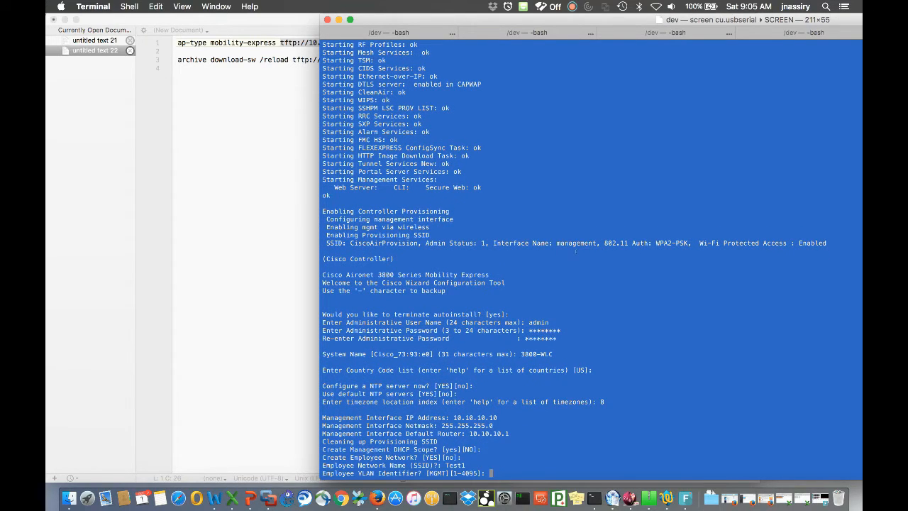
text(2)
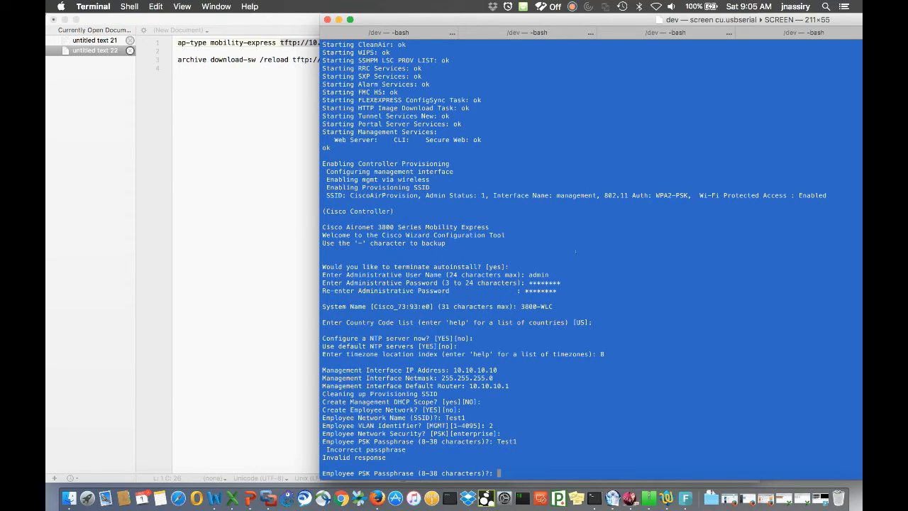
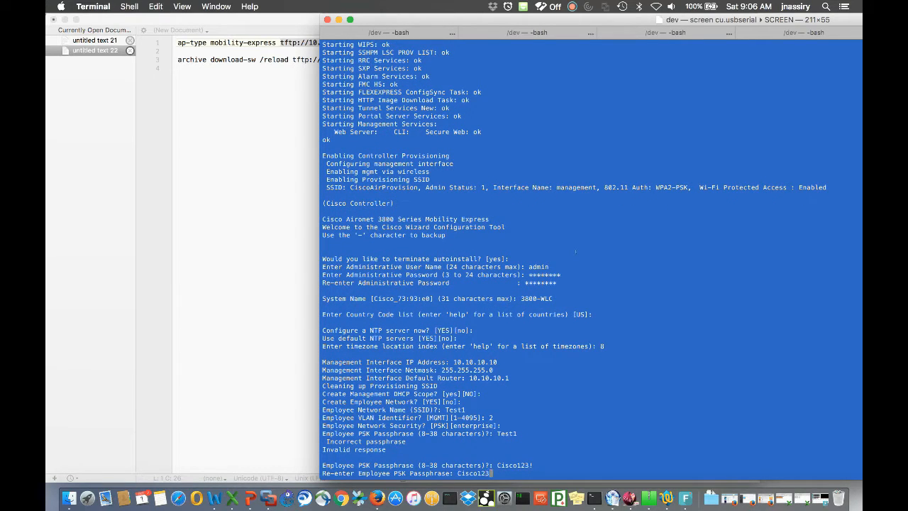
key(enter)
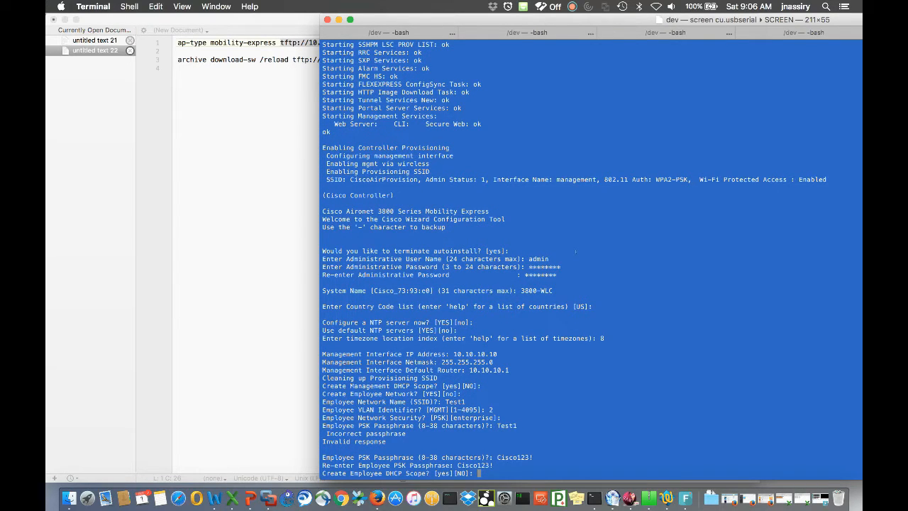
Create the employee DHCP scope on network 10.10.2.0, netmask 255.255.255.0, range 10.10.2.100–110.
text(yes)
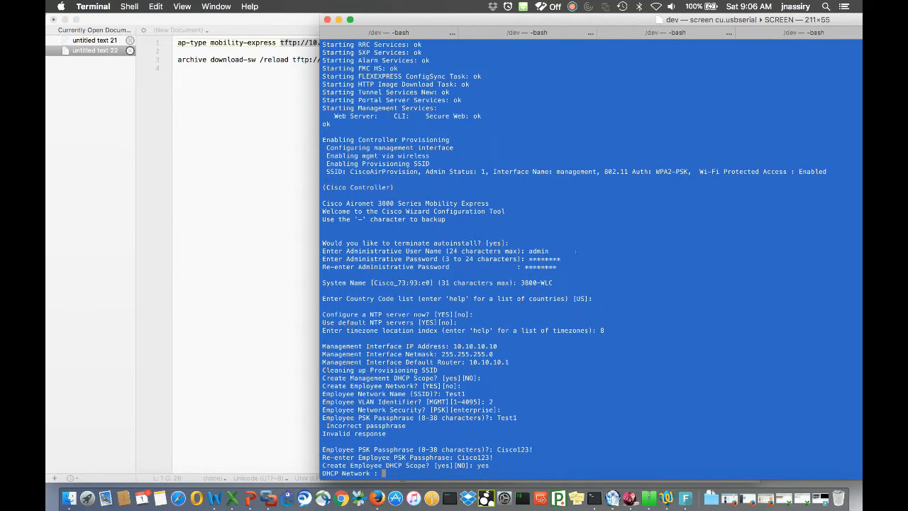
text(10.10.)
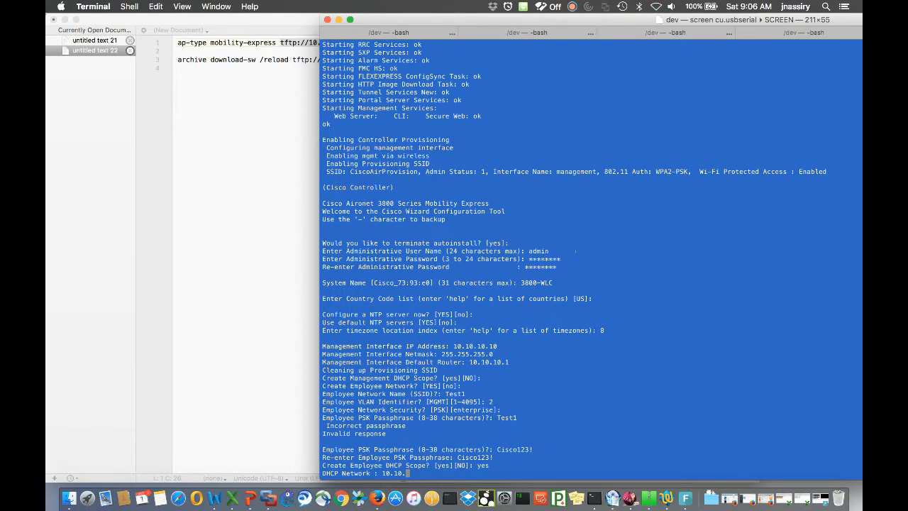
key(Return)
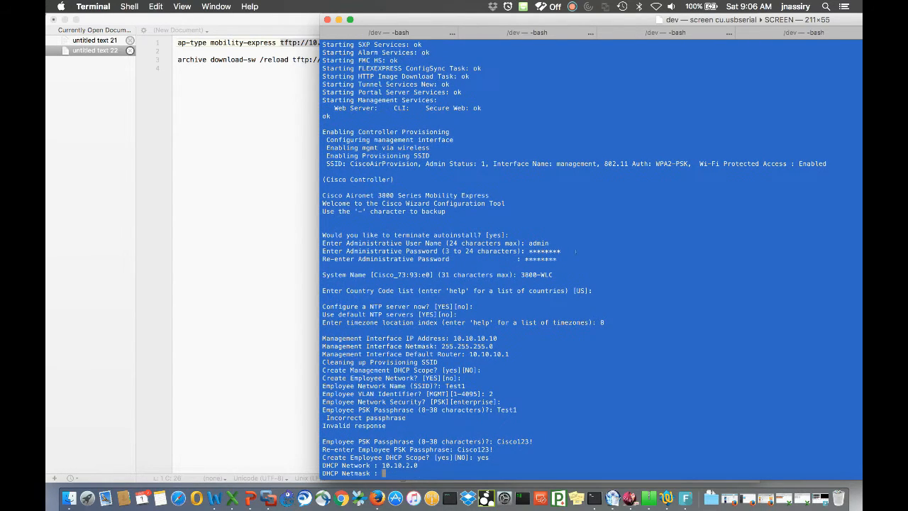
text(255.255.255.0)
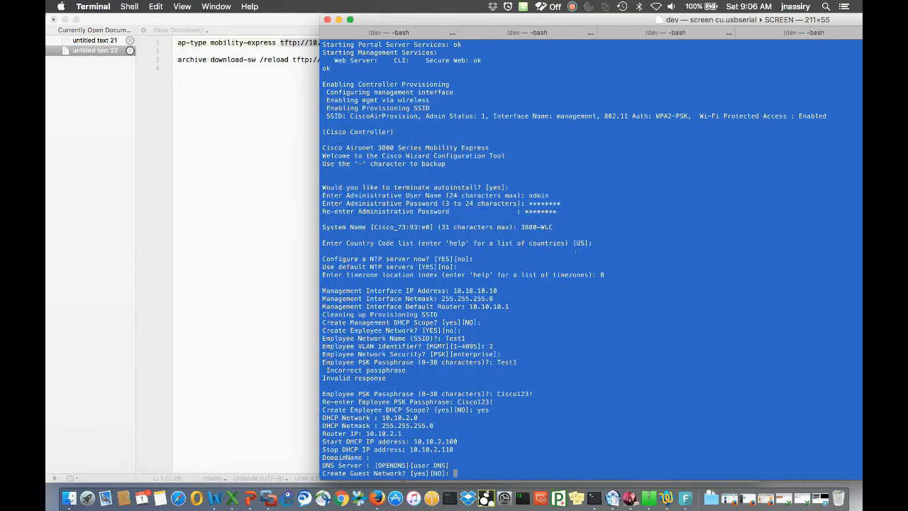
Skip the guest network, then save the configuration and reset the controller.
text(n)
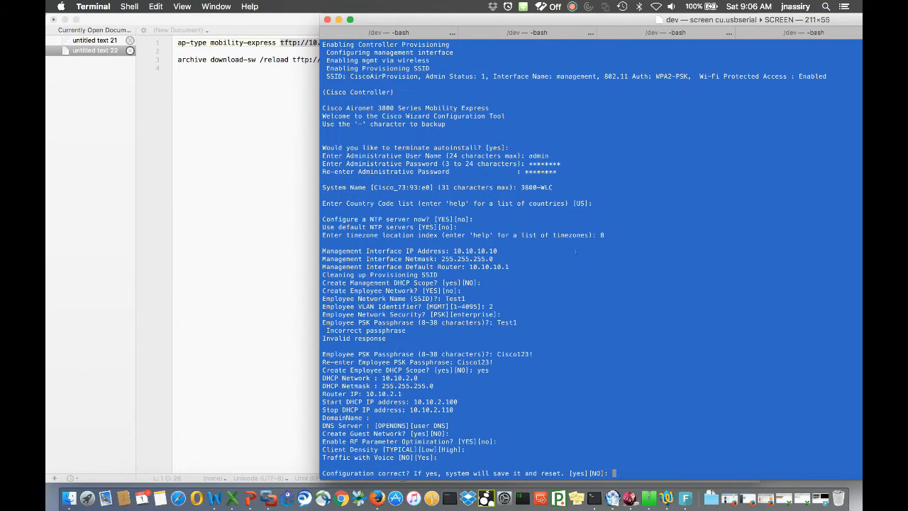
text(yes)
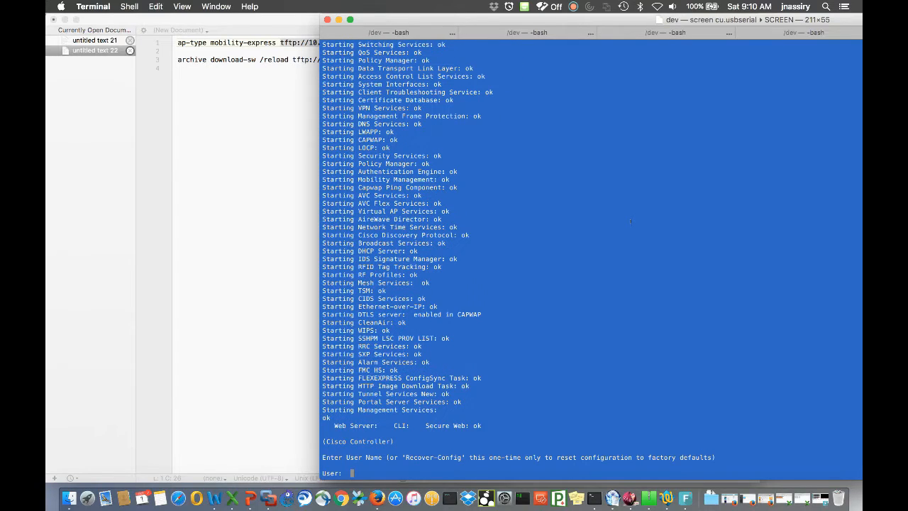
Log in as admin and run show interface summary on the controller.
text(admin)
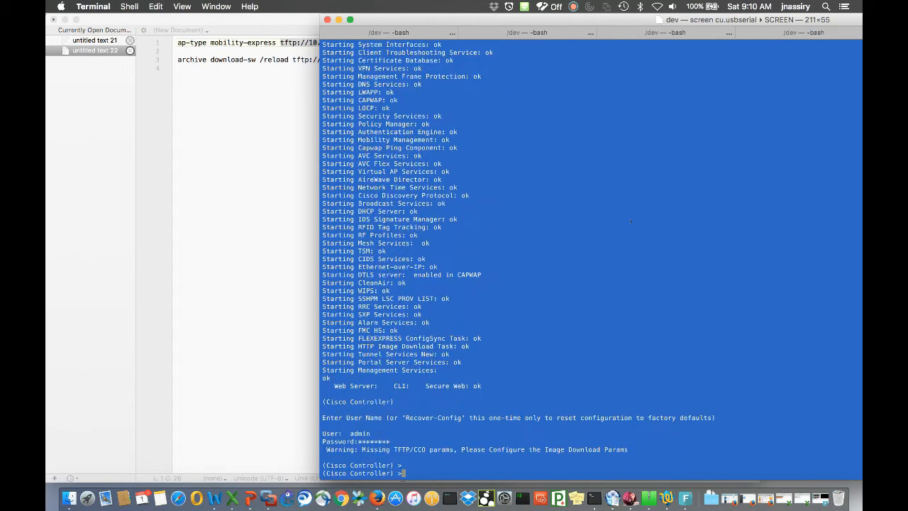
text(show interface summary)
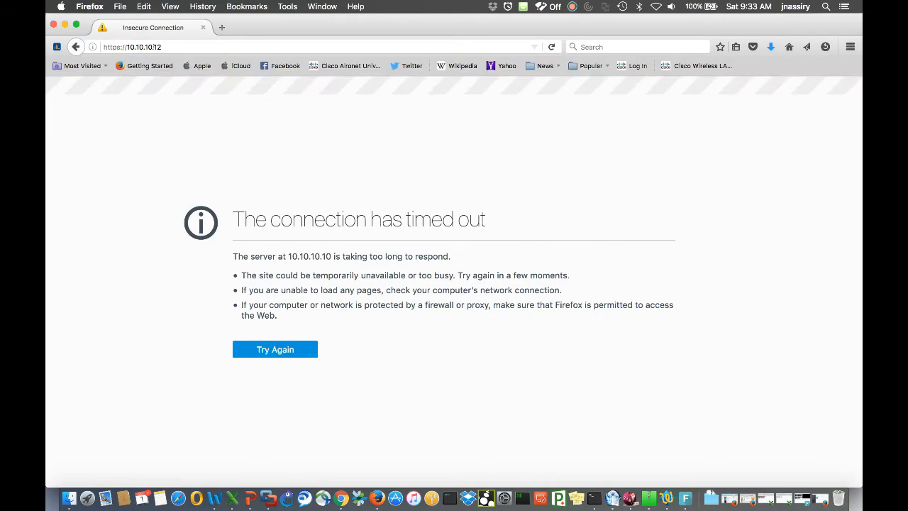
Retry 10.10.10.12, add and confirm a security exception for its self-signed certificate.
click(275, 349)
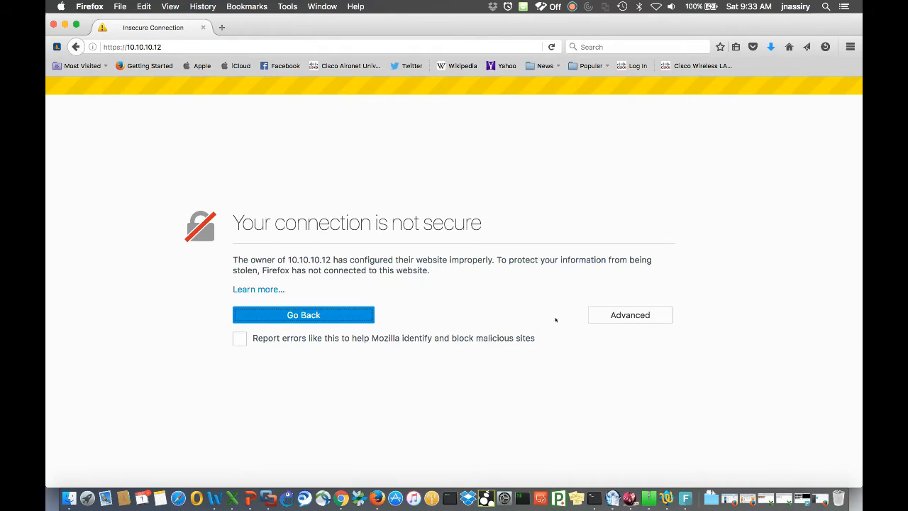
click(629, 314)
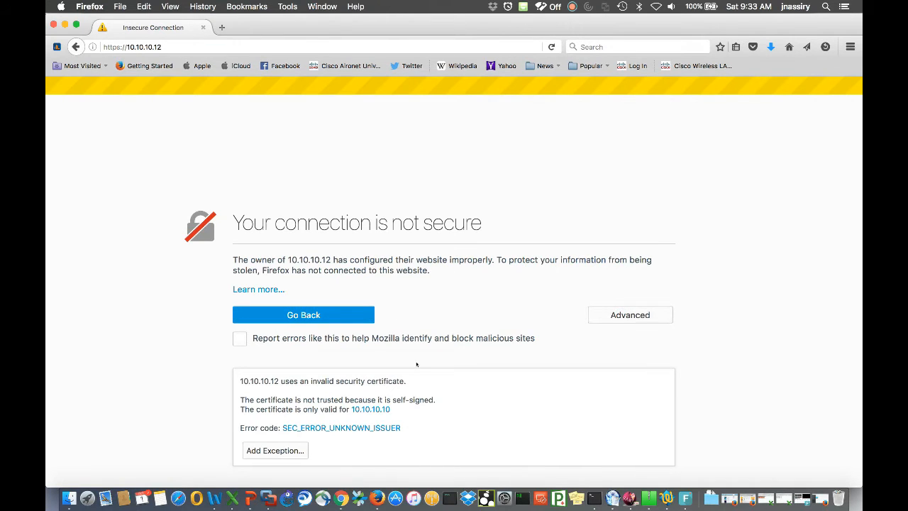
click(274, 450)
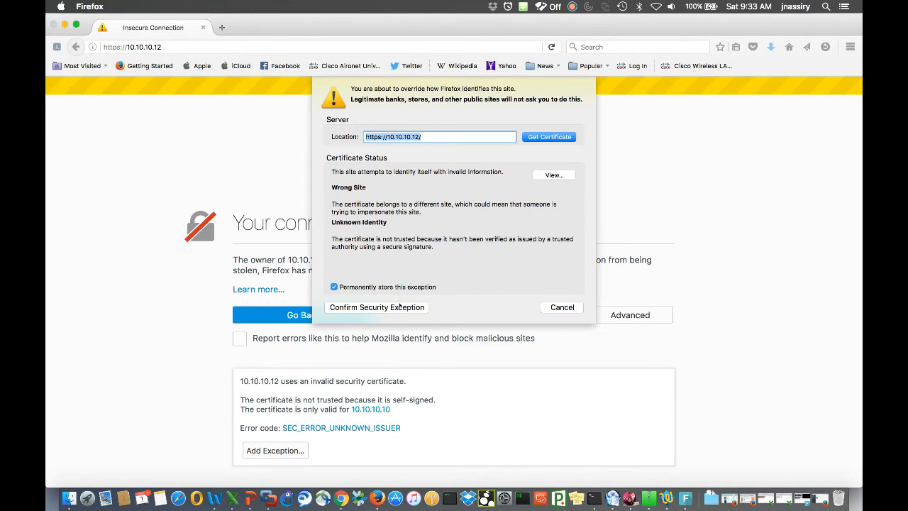
click(376, 307)
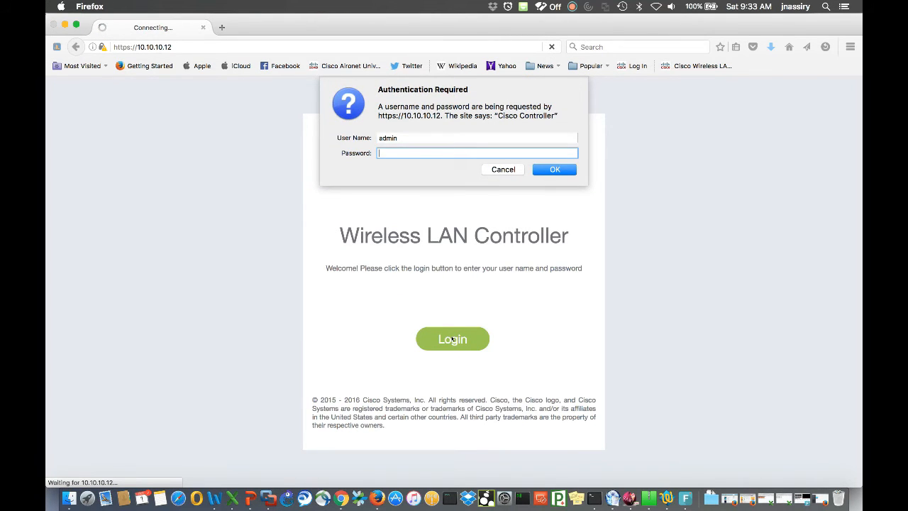
Sign in as admin and view access point AP00F6.6373.93E2 details showing IP 10.10.10.11.
click(554, 169)
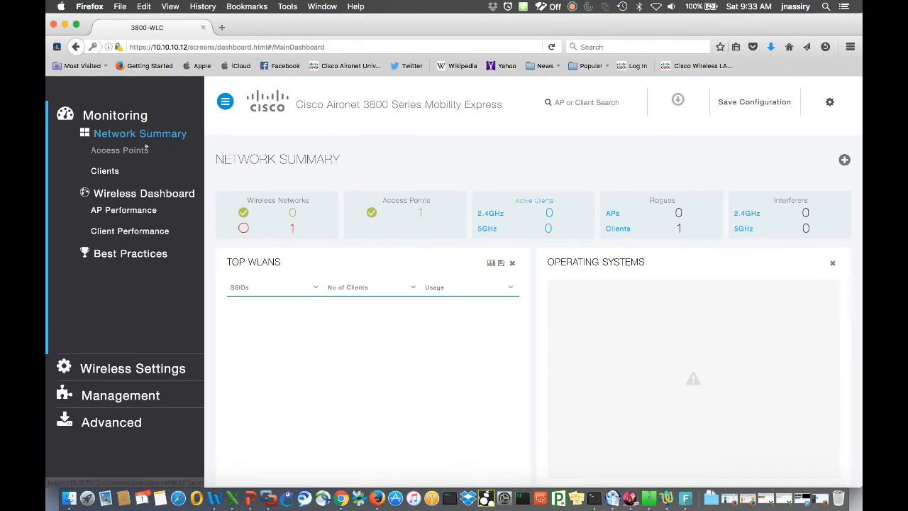
click(120, 150)
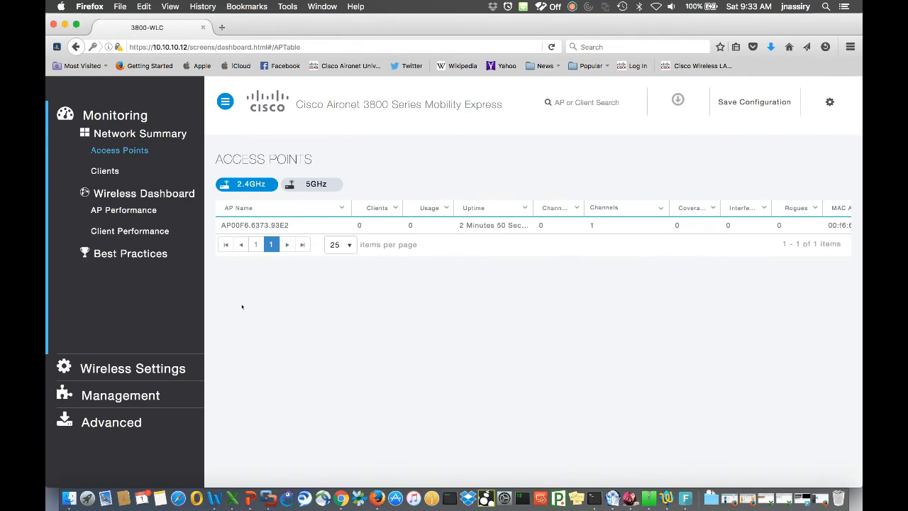
click(254, 225)
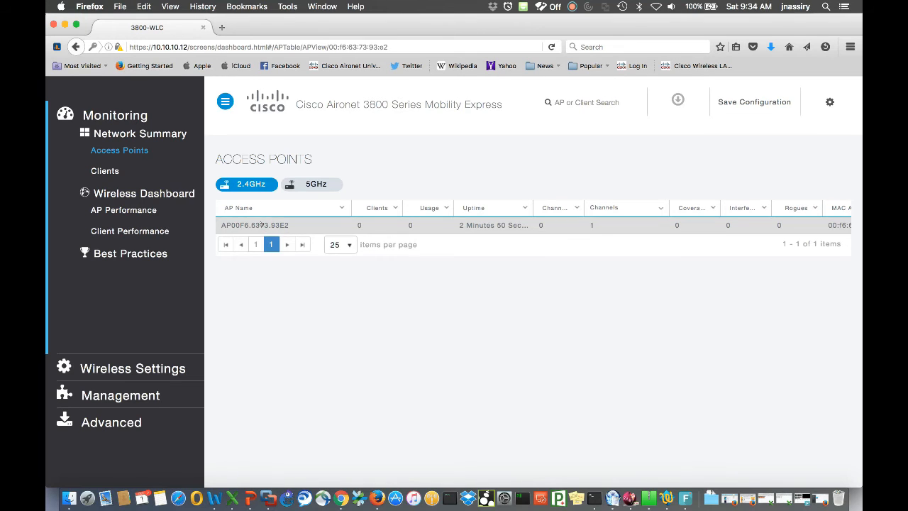
click(254, 225)
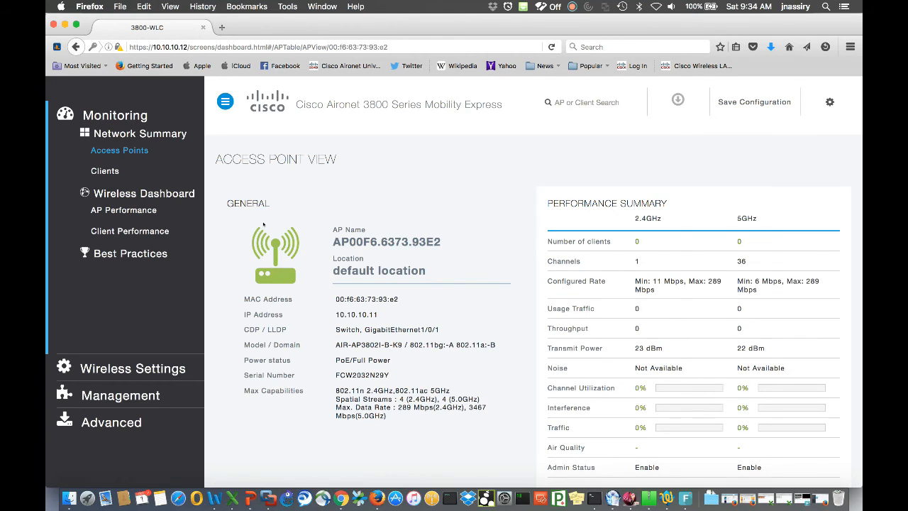